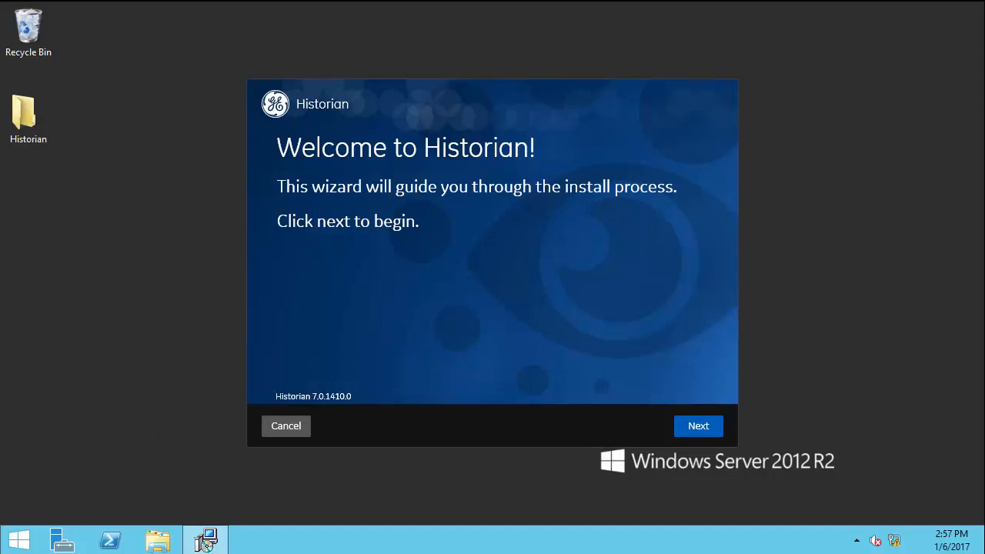
mouse_move(732, 401)
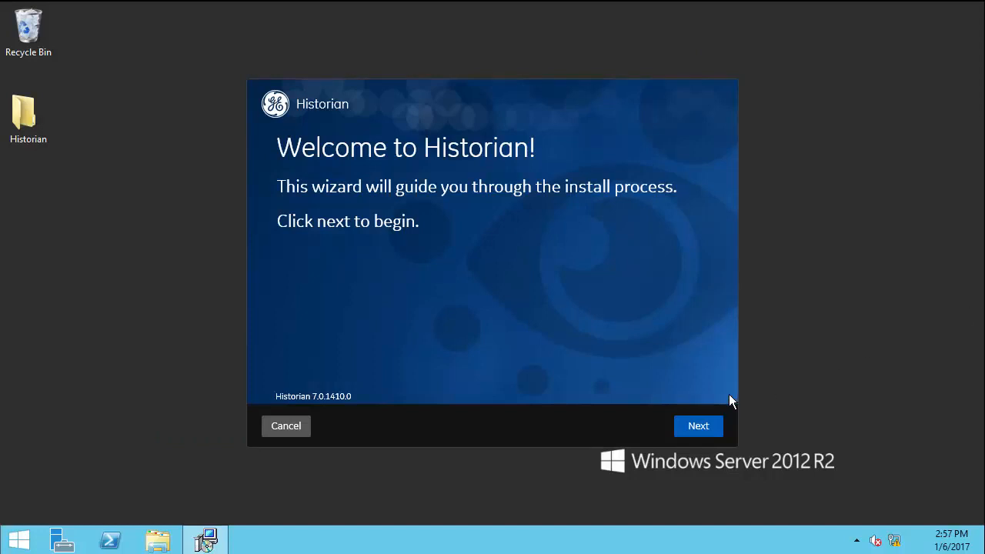
Leave the welcome screen and accept the GE Historian license agreement.
left_click(699, 425)
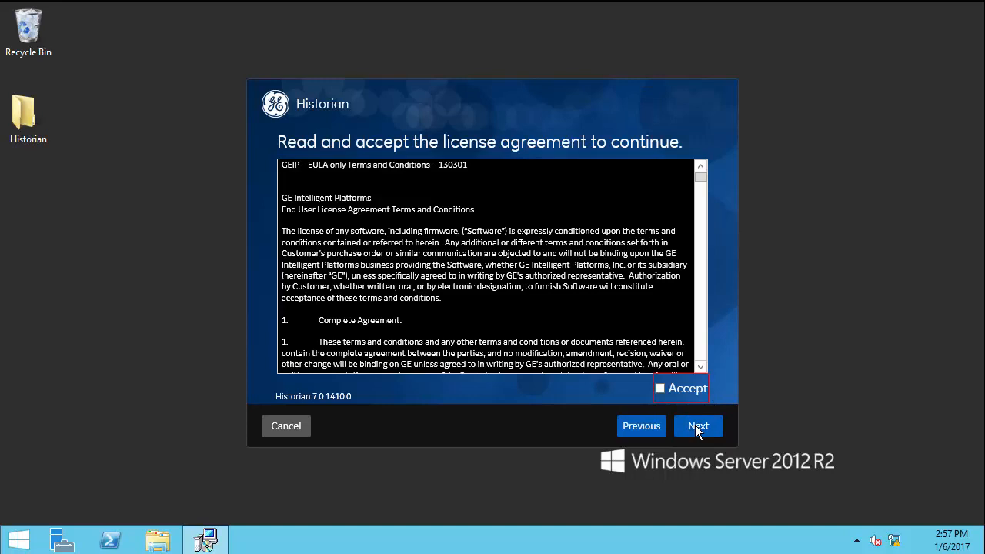
left_click(660, 388)
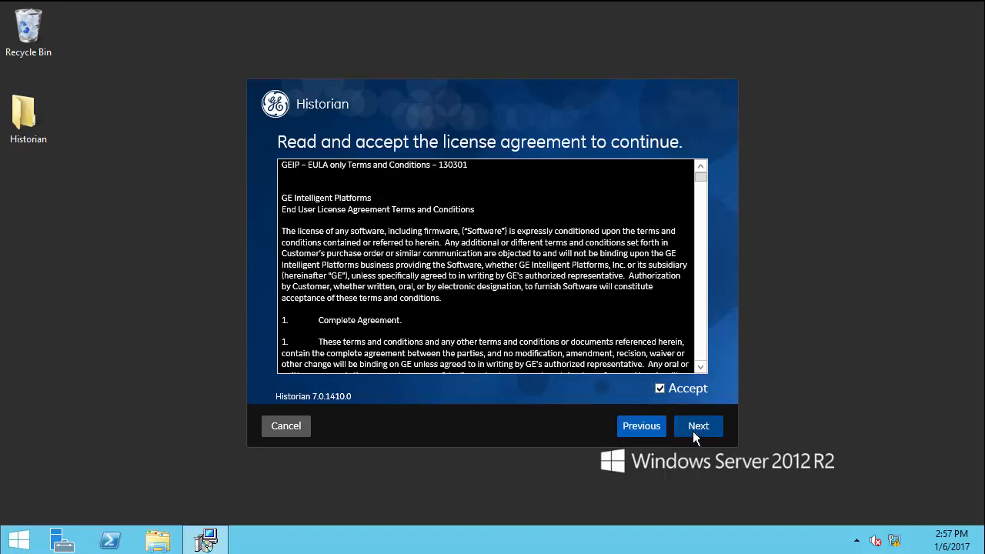
Install to the C:\ disk and keep the default Historian data path.
left_click(698, 425)
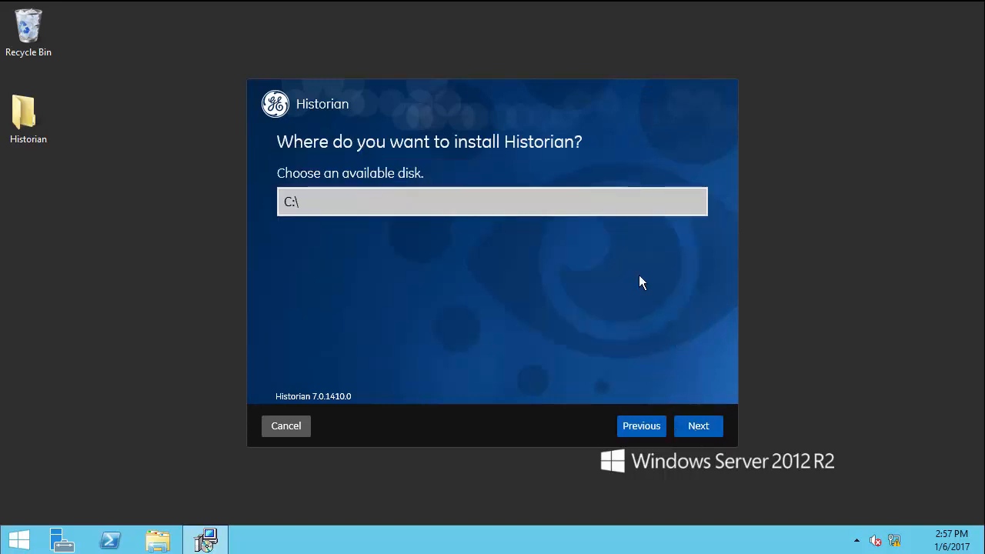
mouse_move(730, 302)
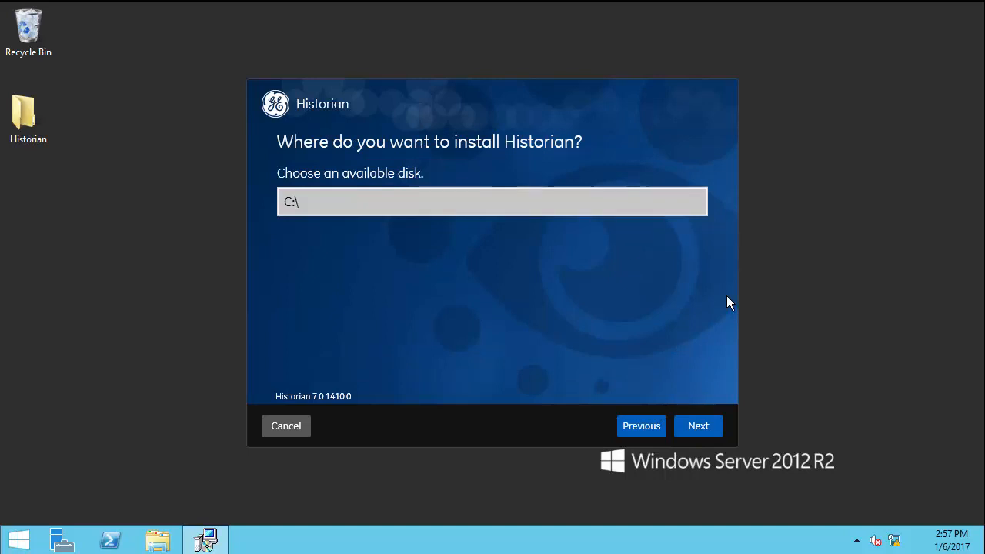
left_click(492, 202)
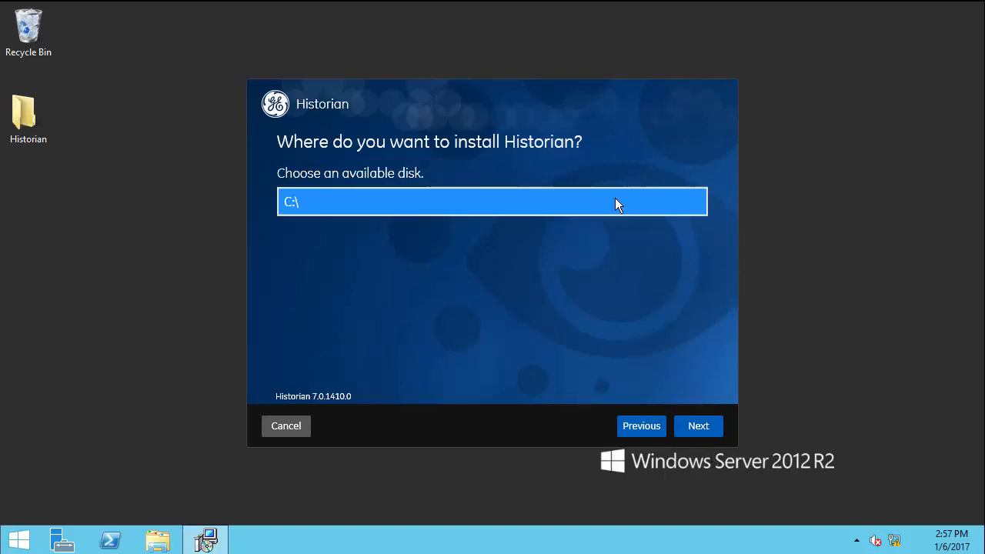
left_click(698, 426)
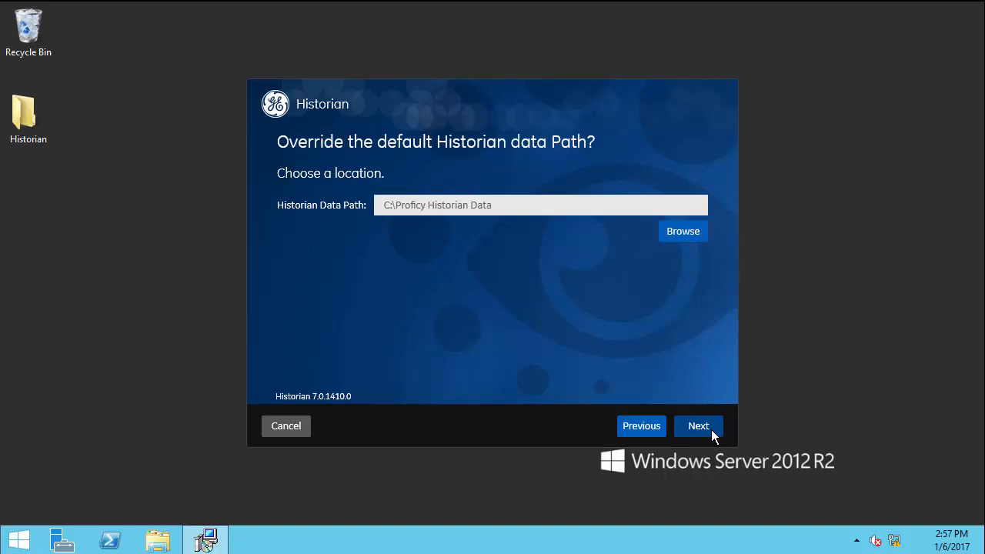
left_click(699, 425)
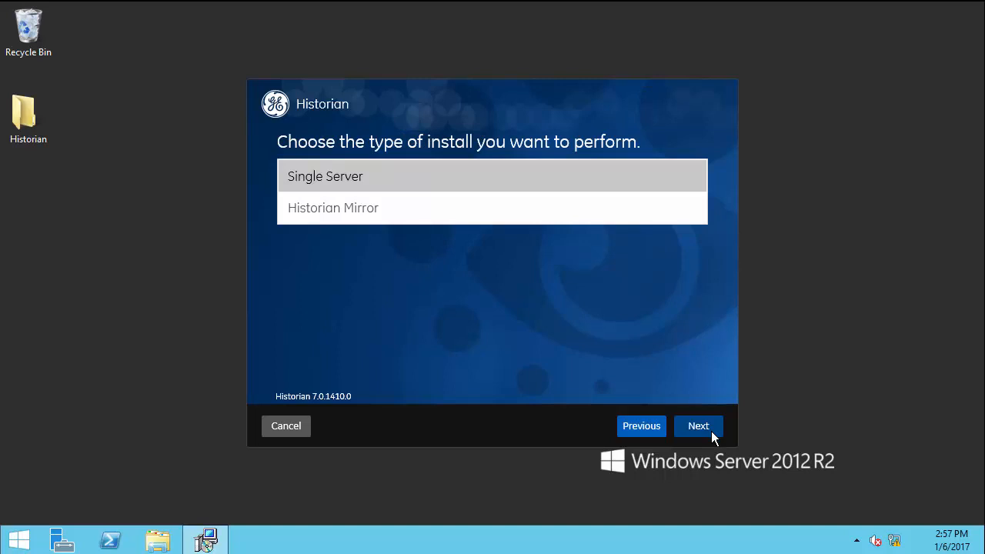
mouse_move(393, 180)
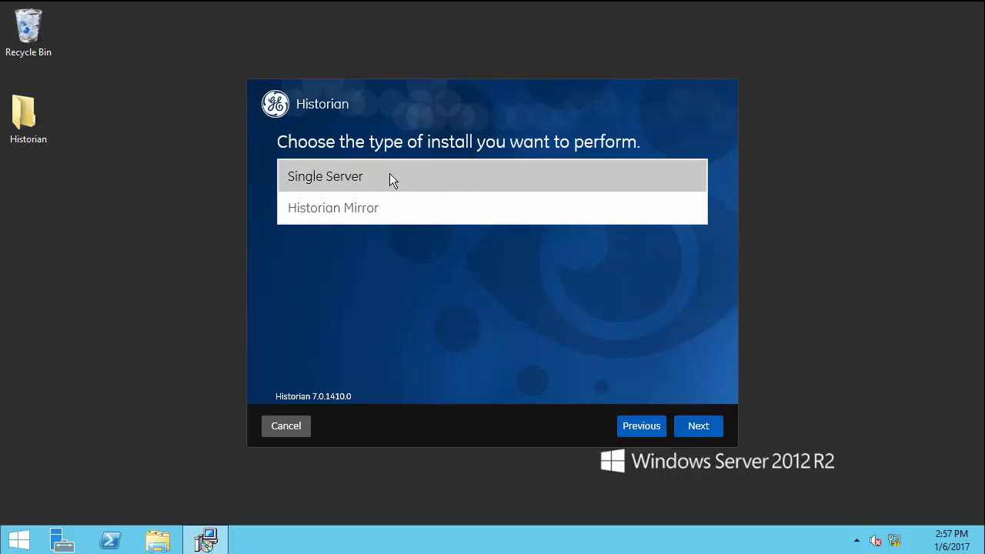
Choose a Single Server install and enter the built-in admin password in both fields.
left_click(325, 176)
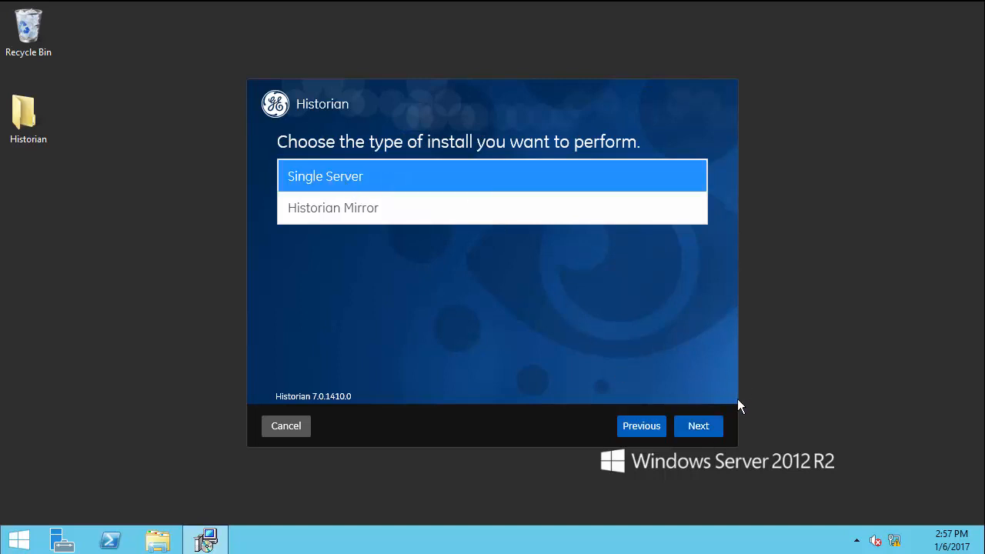
left_click(698, 426)
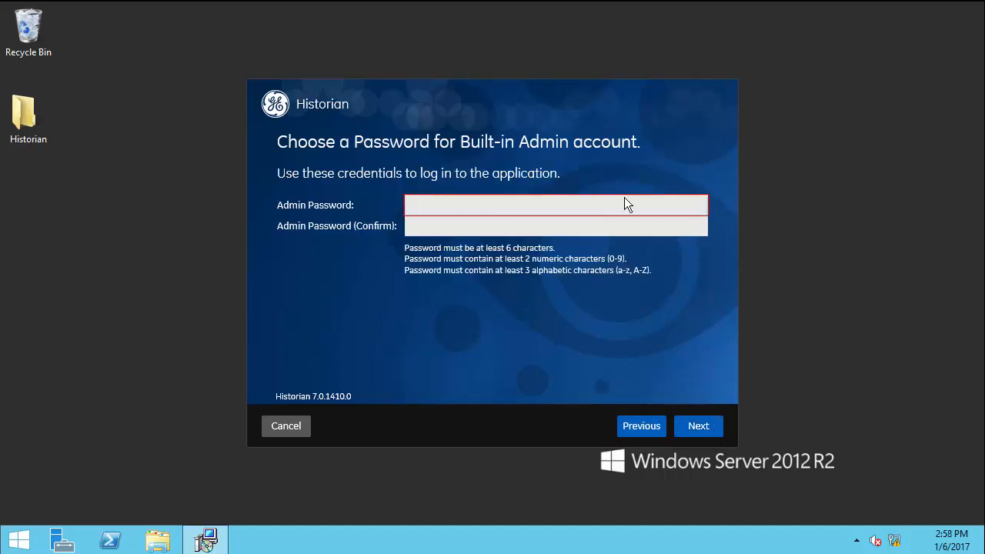
left_click(539, 205)
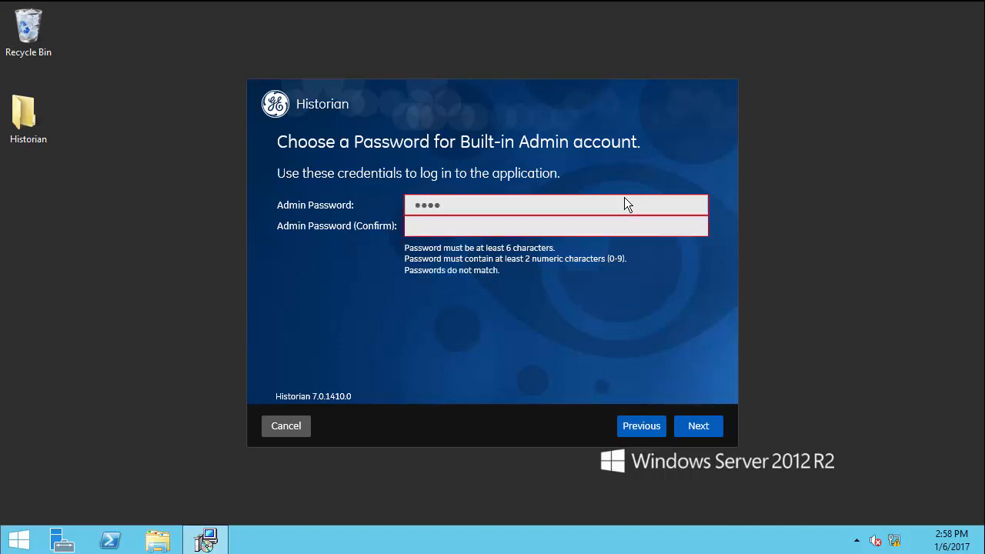
type("password")
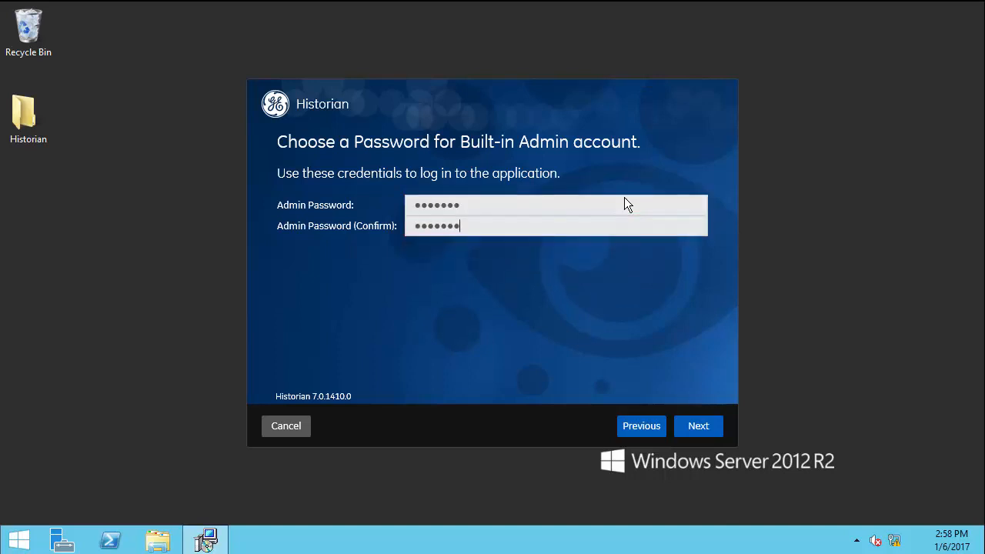
left_click(698, 426)
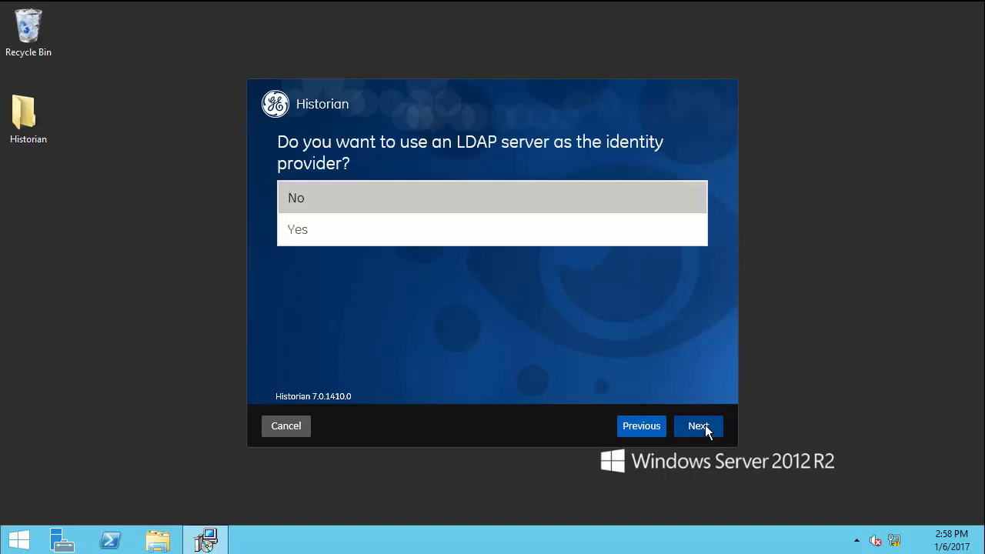
mouse_move(722, 437)
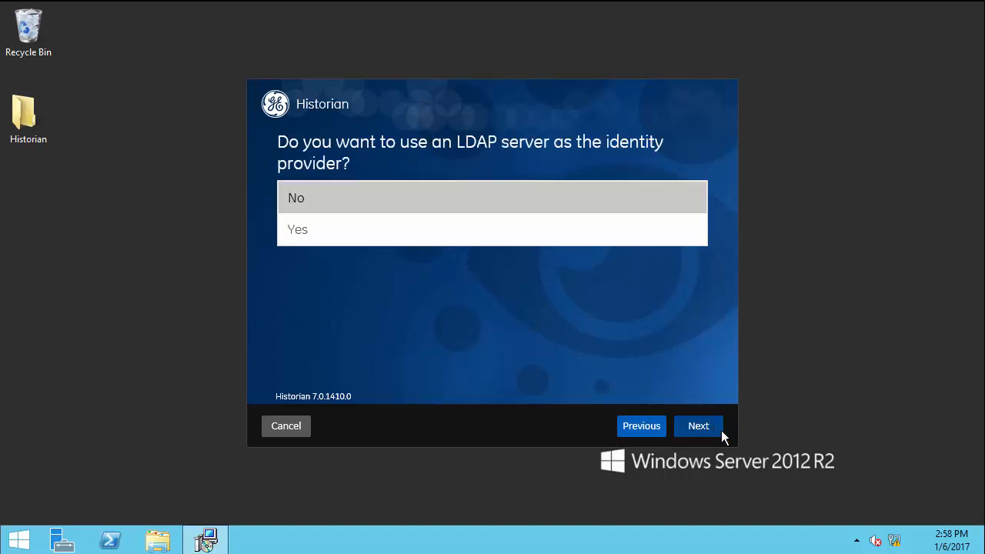
Answer No to the LDAP identity provider and run the installation to success.
left_click(697, 426)
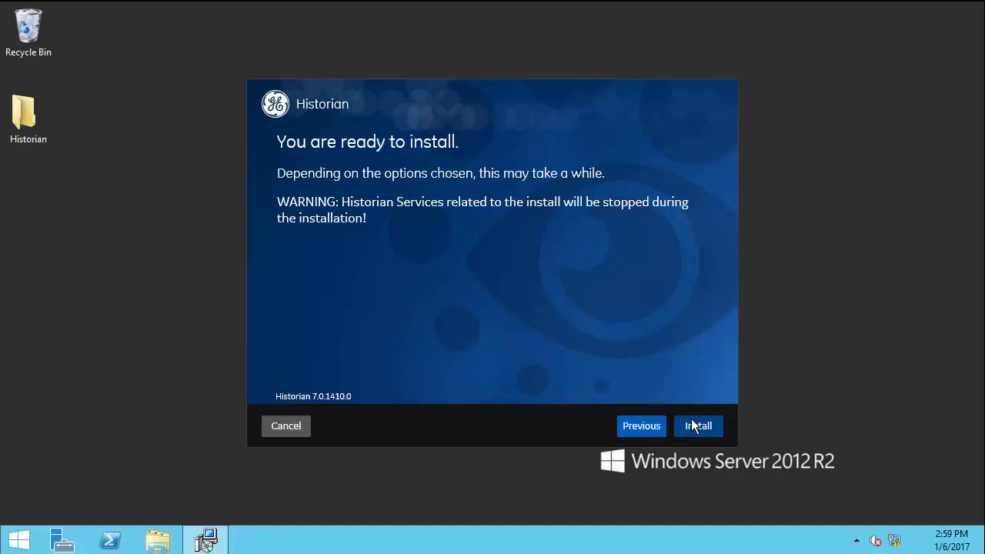
left_click(698, 425)
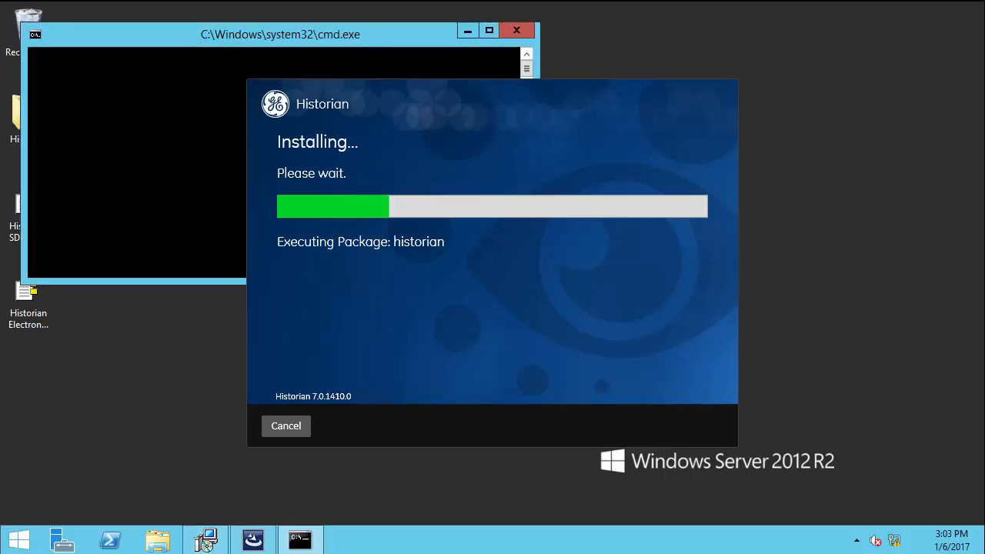
left_click(516, 30)
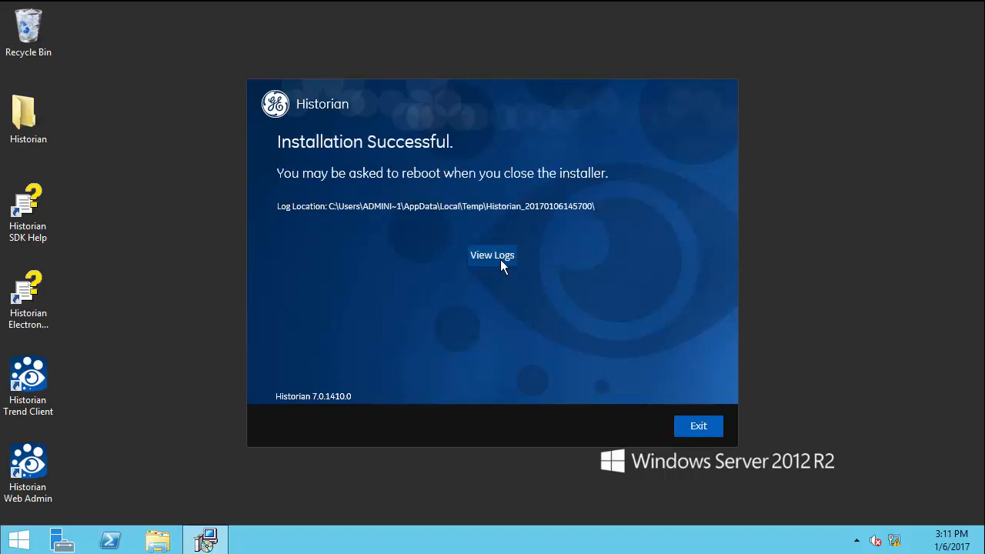
mouse_move(501, 260)
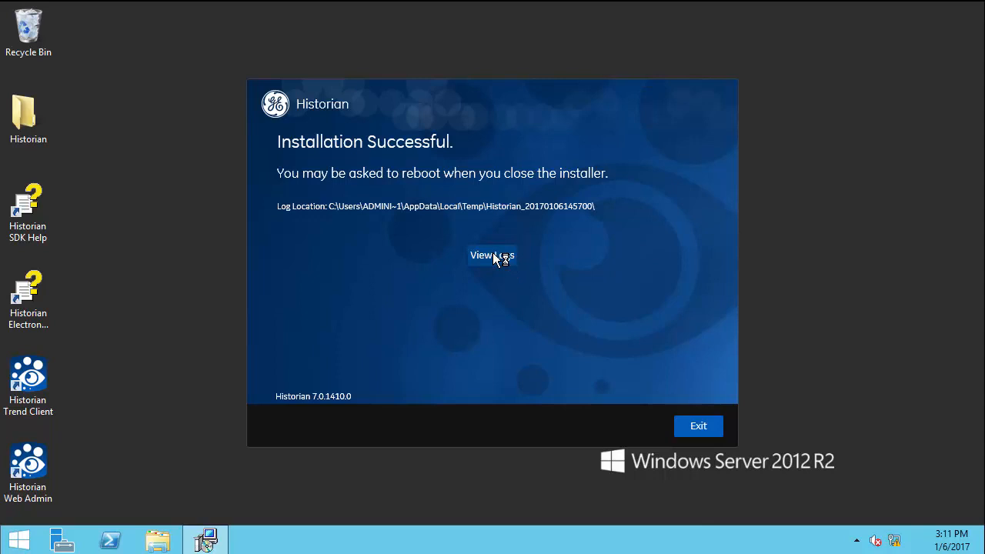
Exit the finished installer and confirm rebooting the server now.
left_click(698, 426)
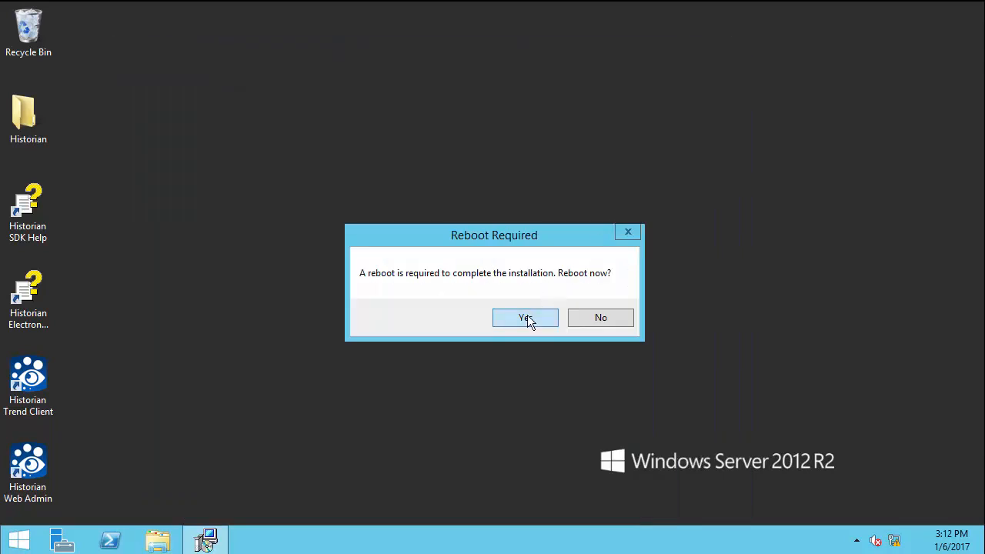
left_click(524, 318)
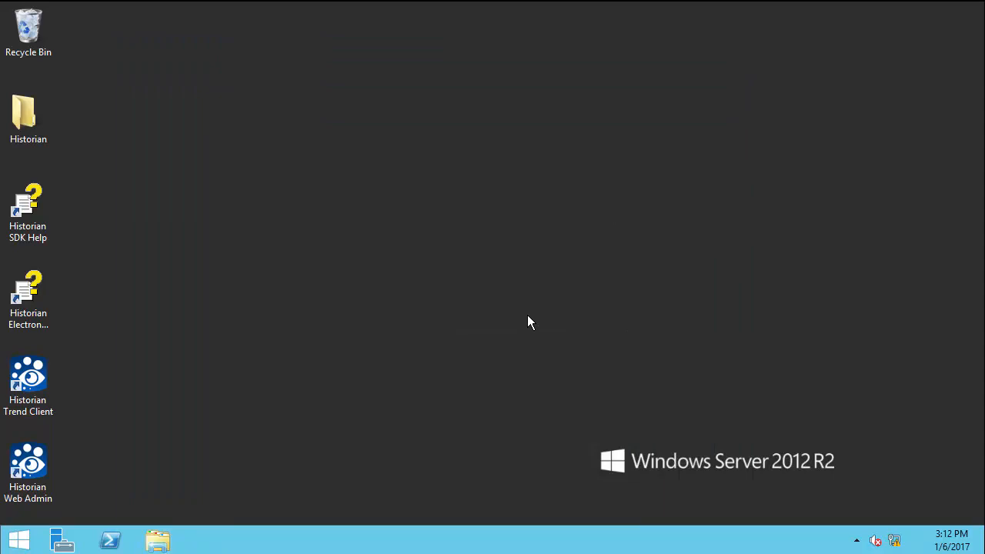